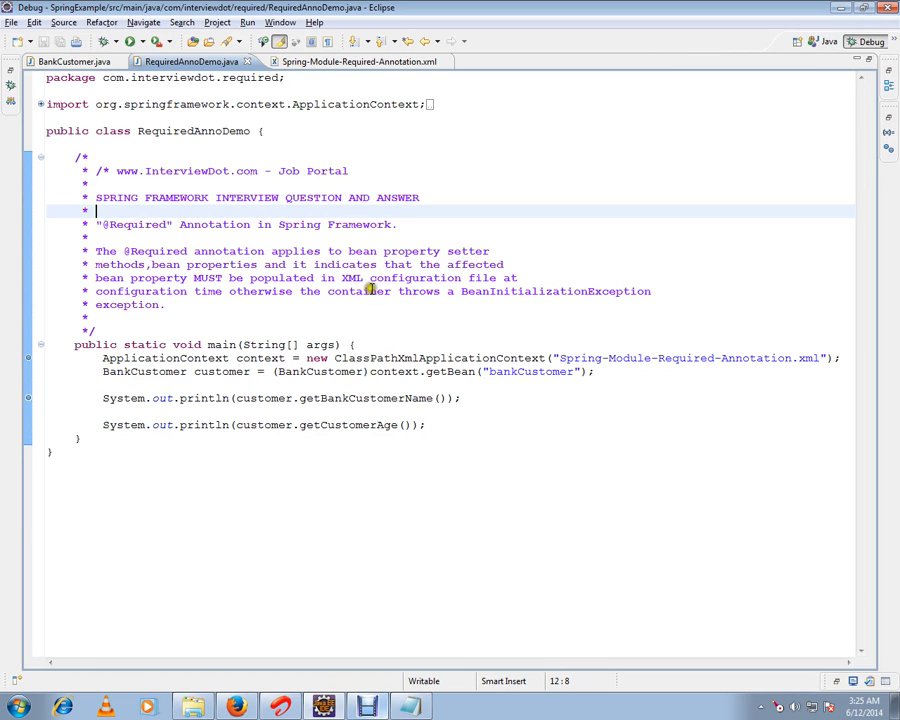
mouse_move(296, 316)
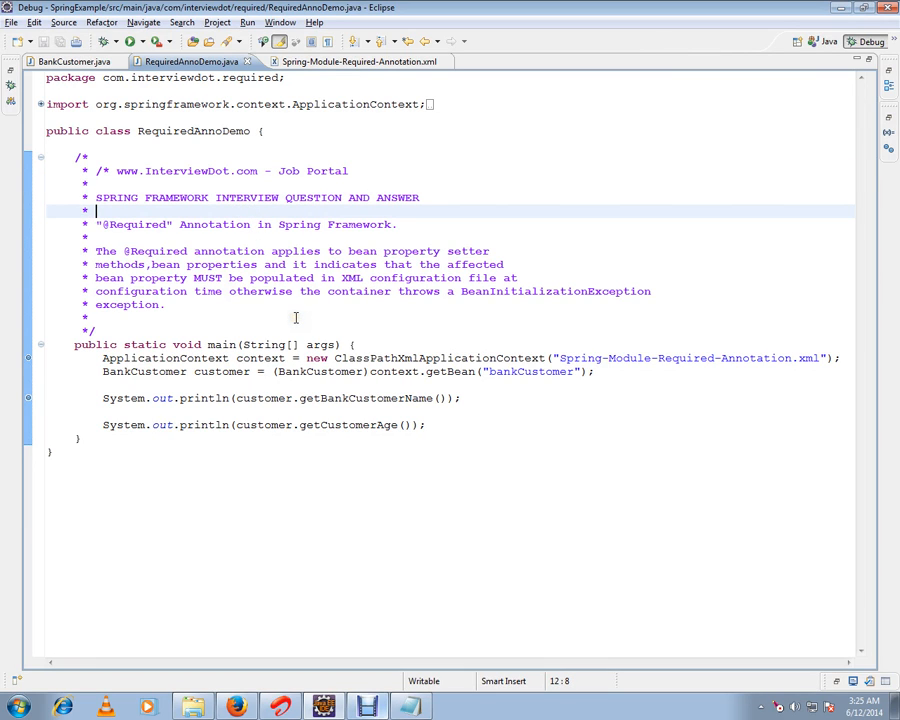
mouse_move(296, 316)
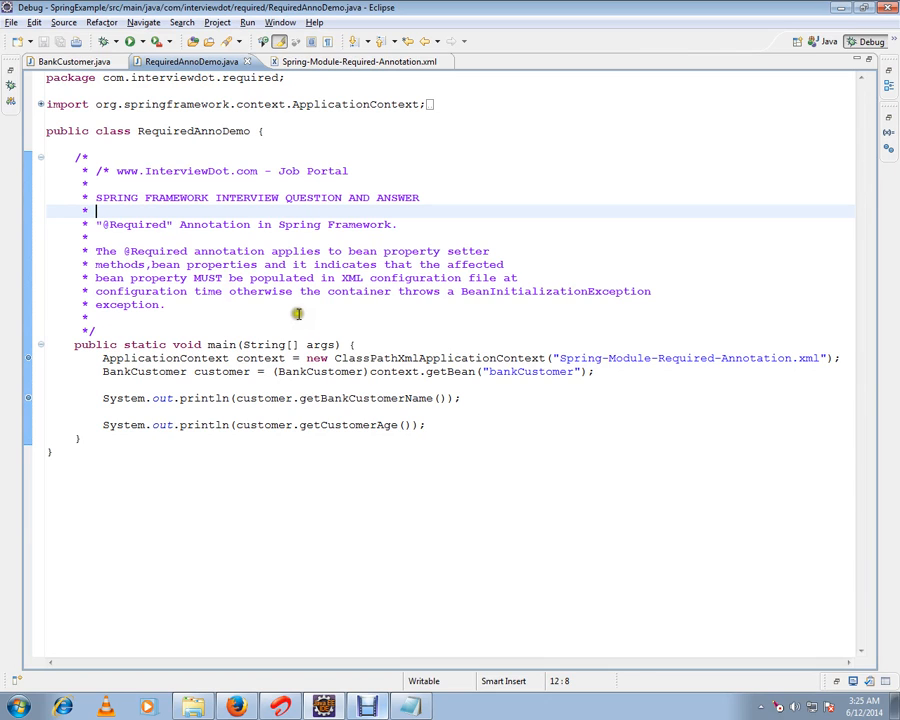
Review the demo comment mentioning BeanInitializationException in RequiredAnnoDemo
double_click(136, 224)
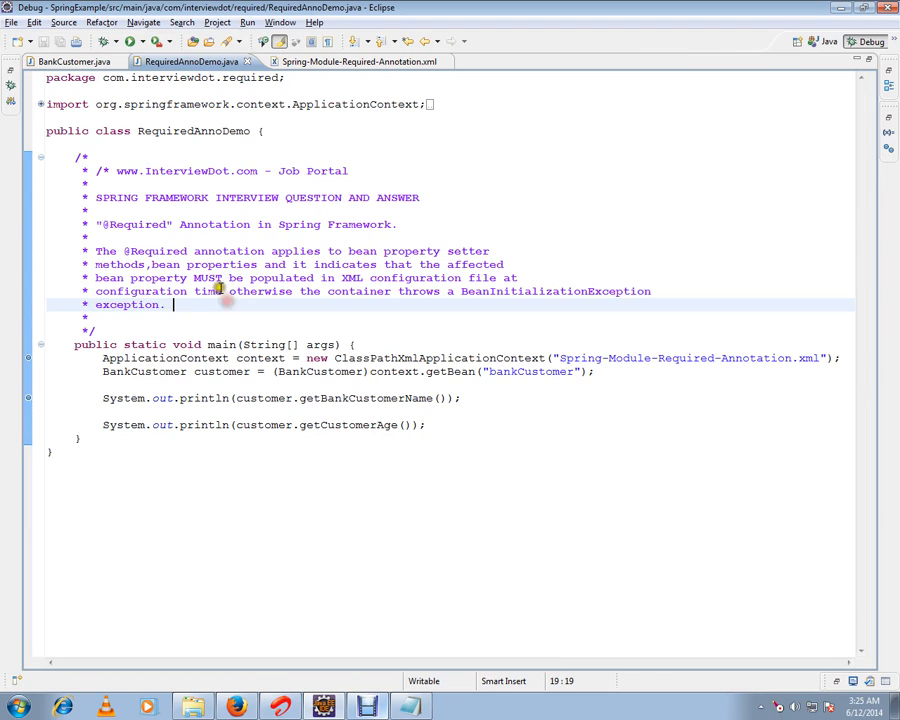
mouse_move(300, 264)
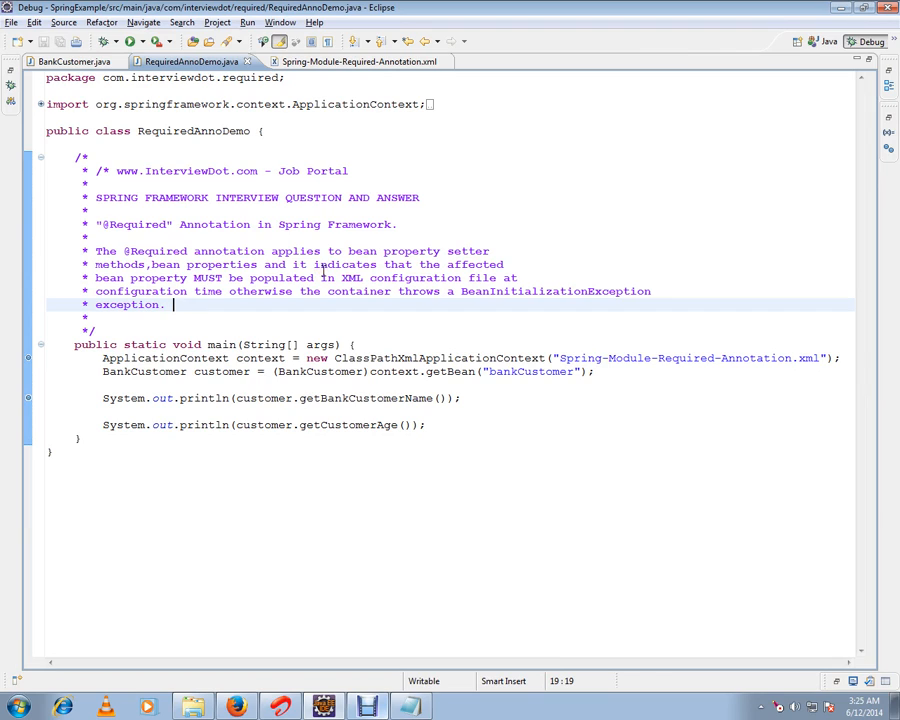
mouse_move(312, 306)
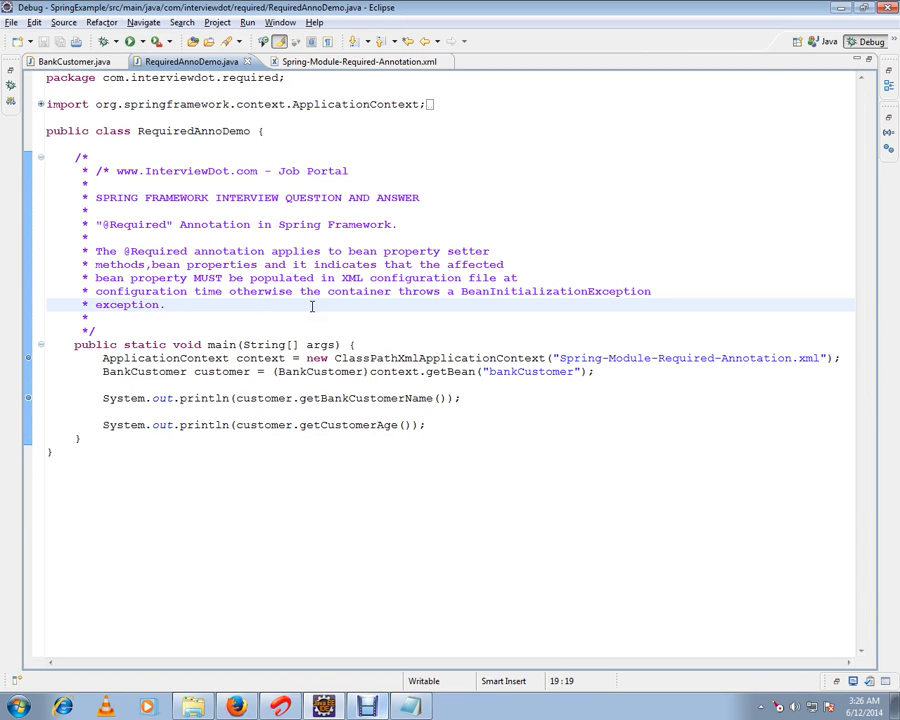
mouse_move(264, 316)
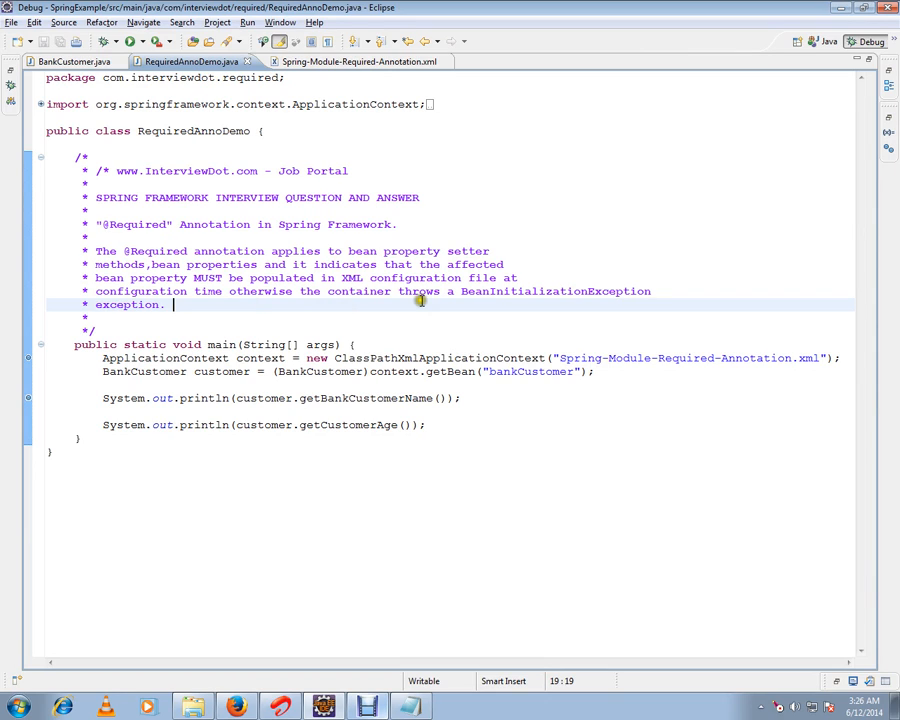
double_click(556, 292)
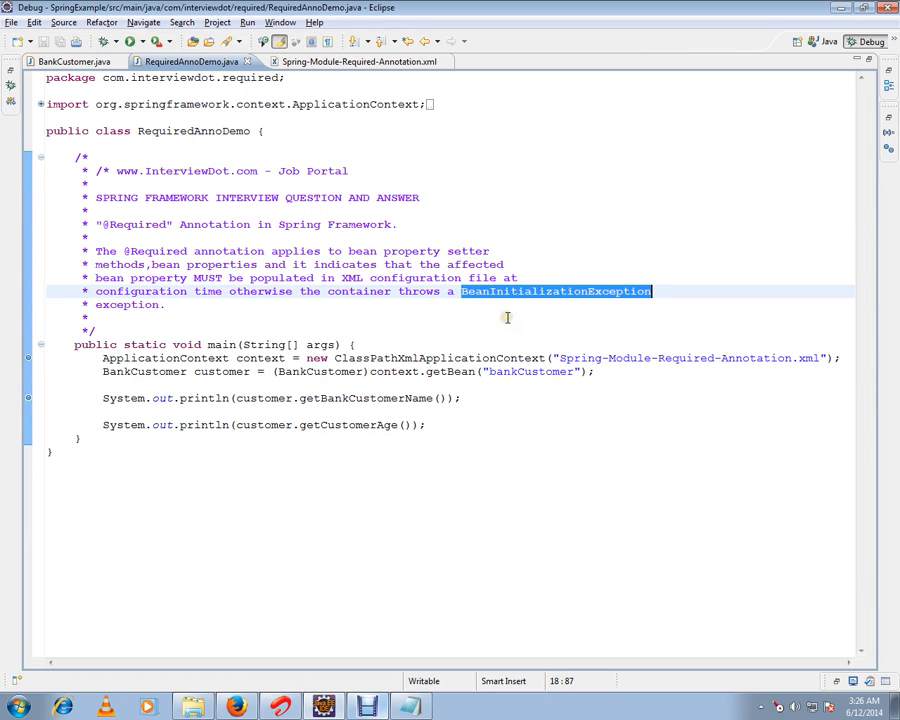
click(168, 304)
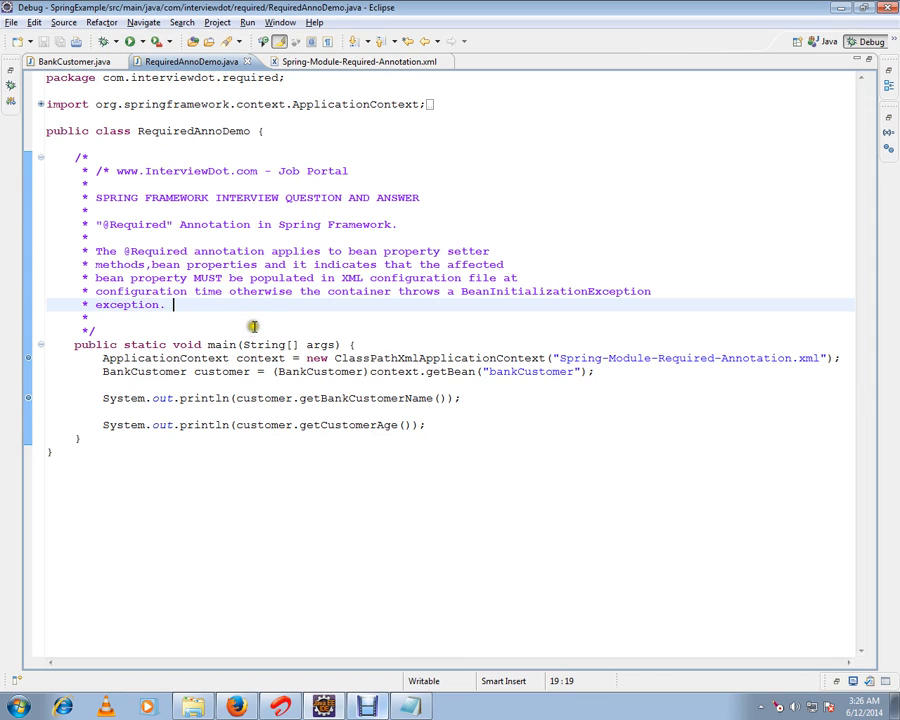
click(74, 60)
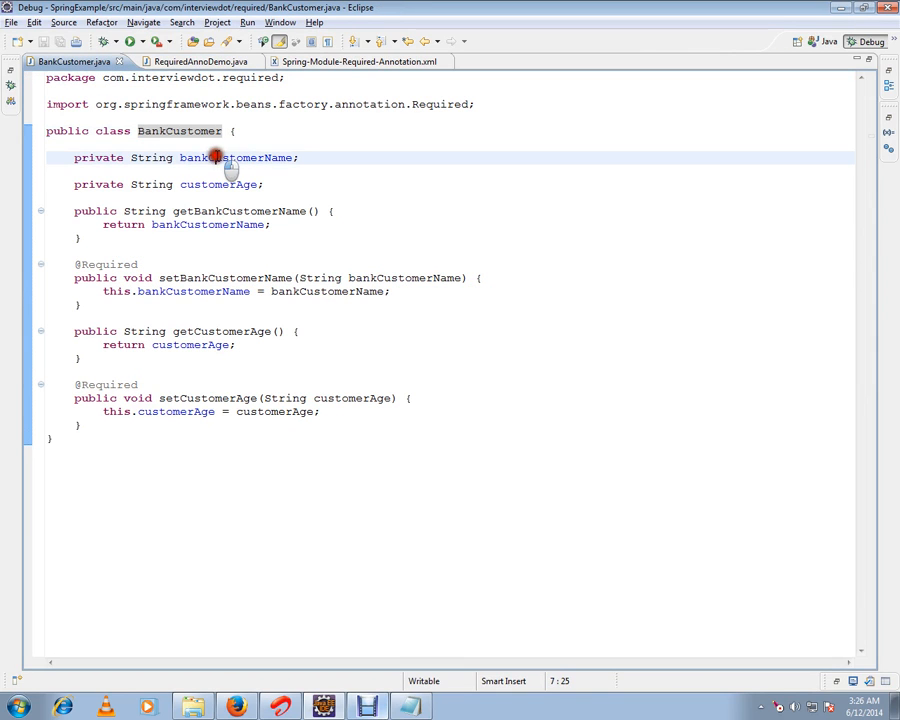
double_click(216, 184)
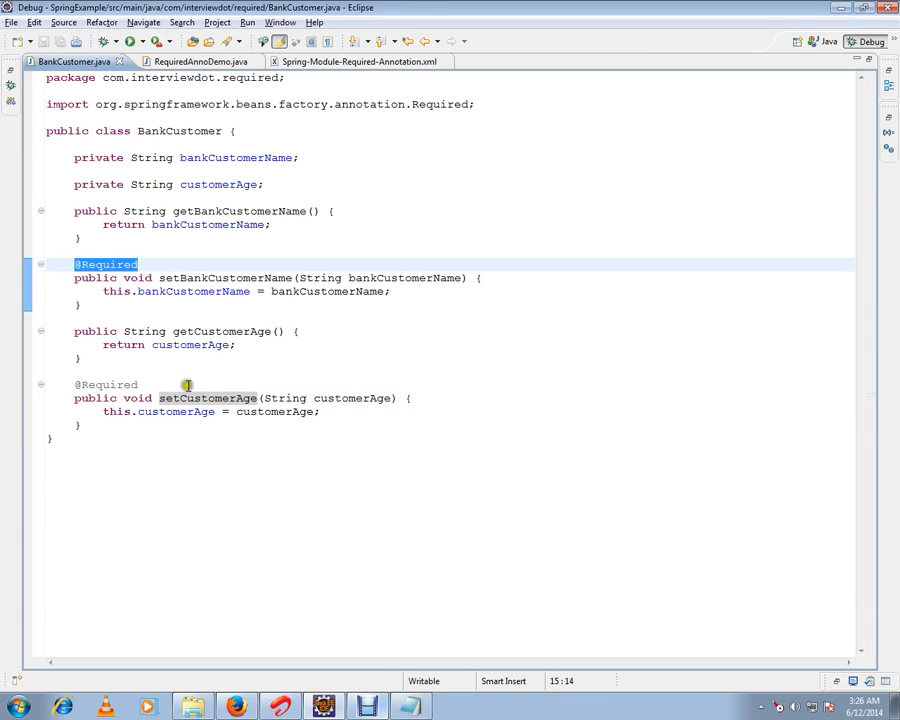
mouse_move(210, 376)
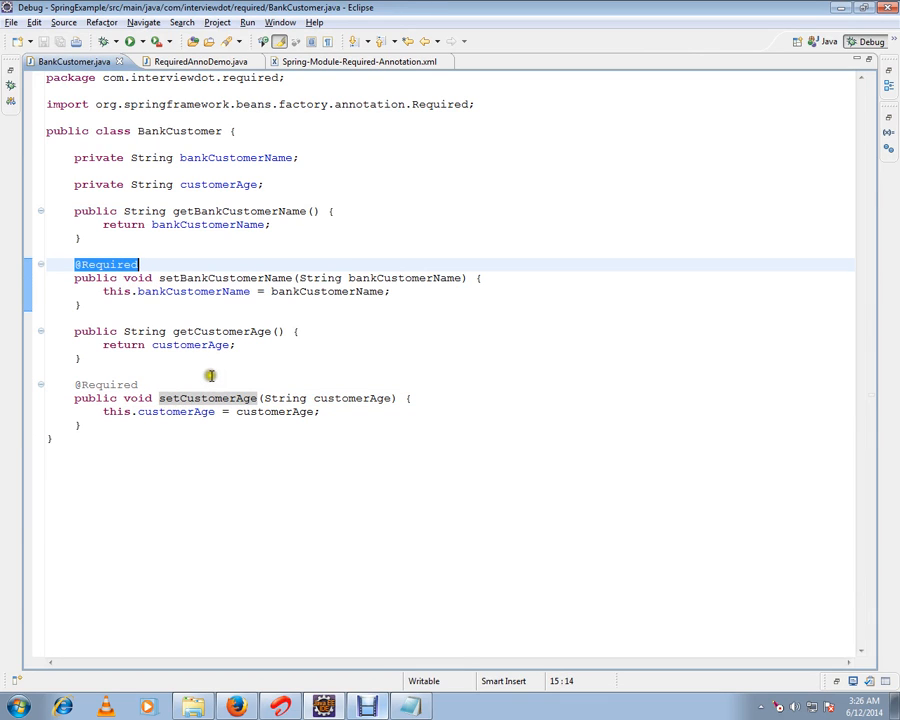
mouse_move(150, 264)
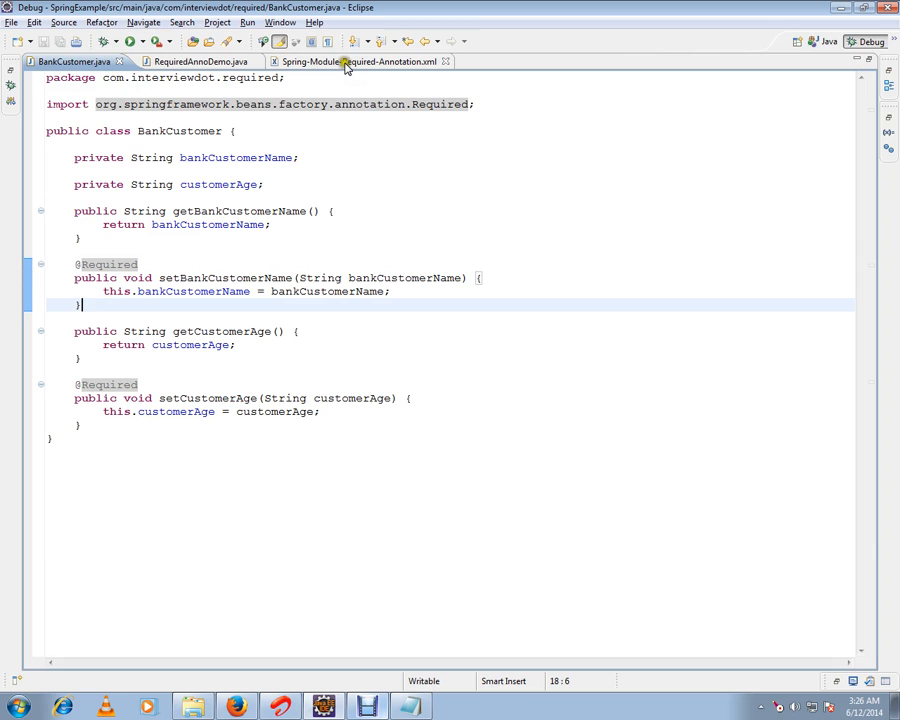
Inspect the bankCustomerName property in the XML and compare with the BankCustomer class
click(350, 60)
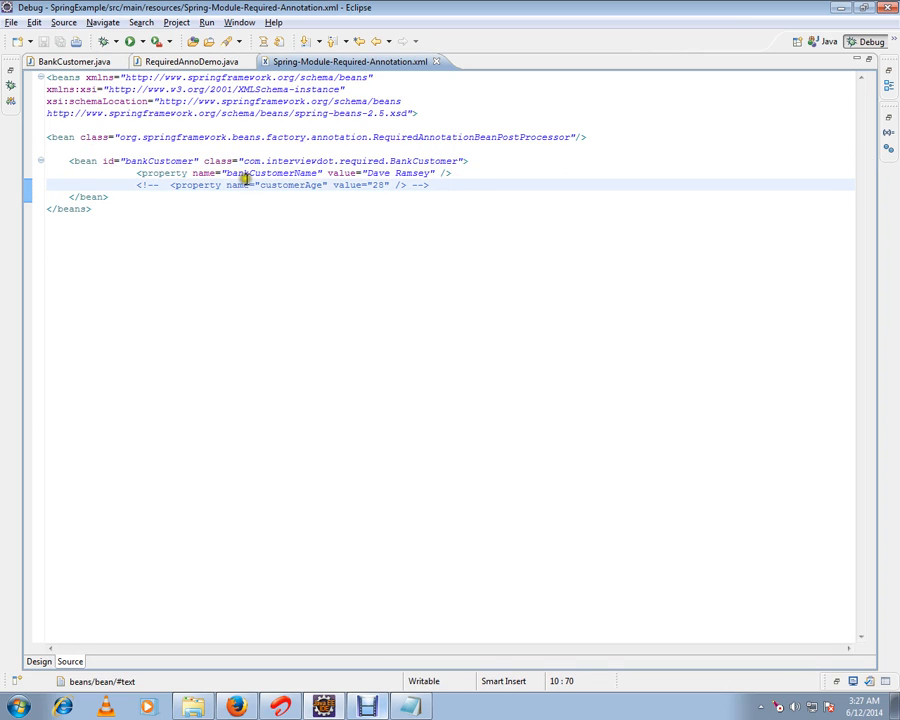
double_click(270, 172)
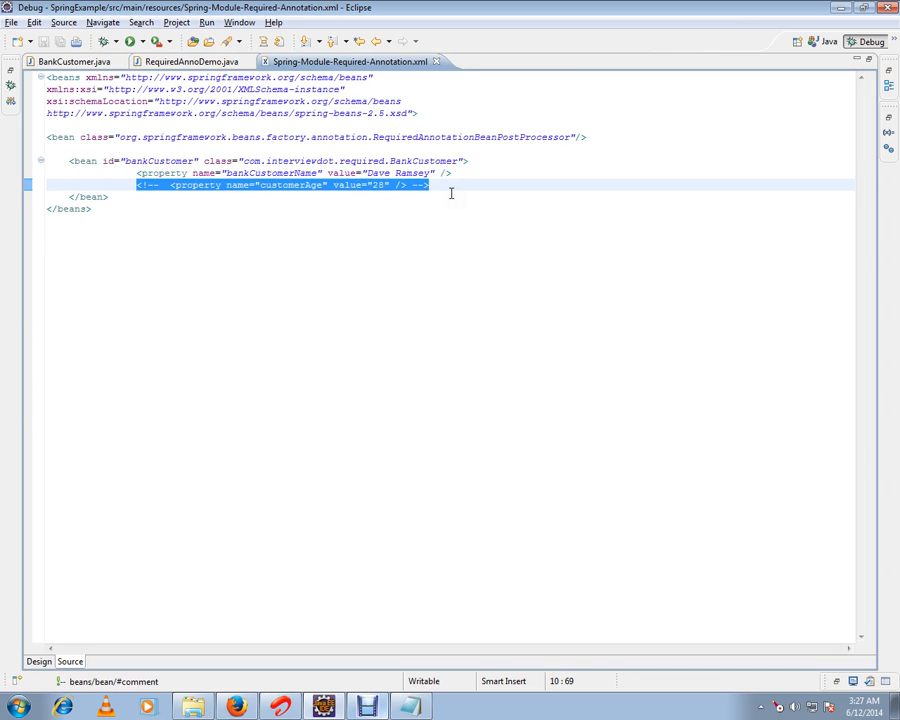
click(70, 60)
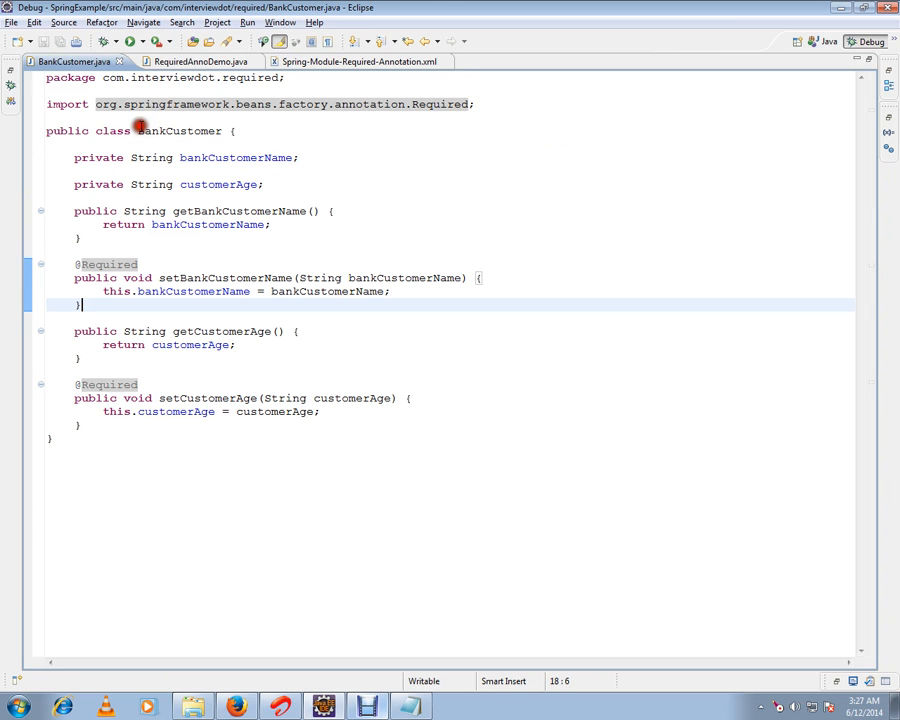
double_click(106, 264)
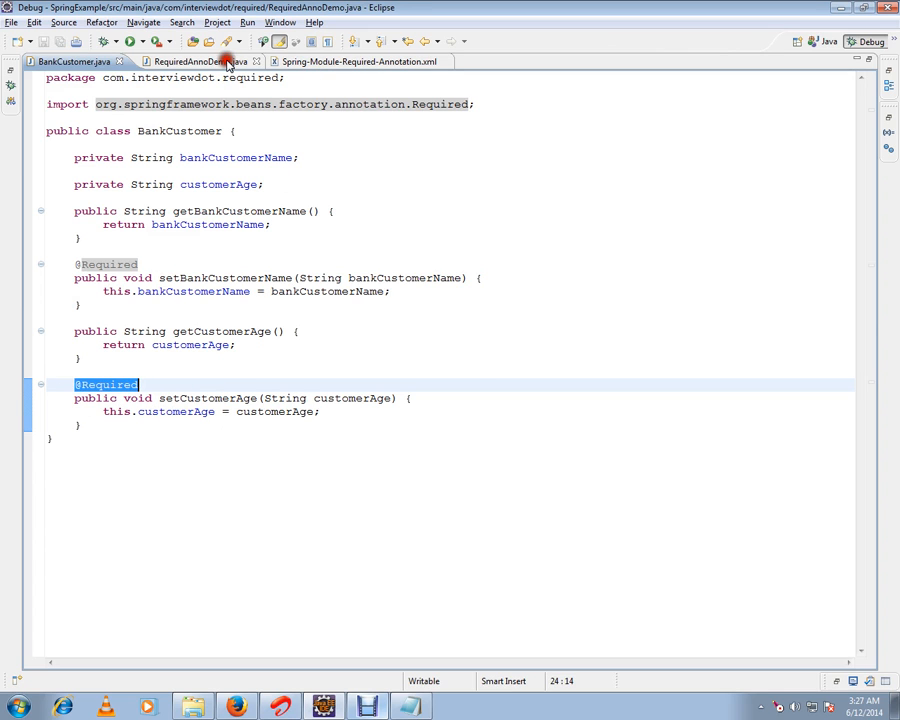
Return to the bean configuration showing customerAge commented out and the post-processor bean
click(190, 60)
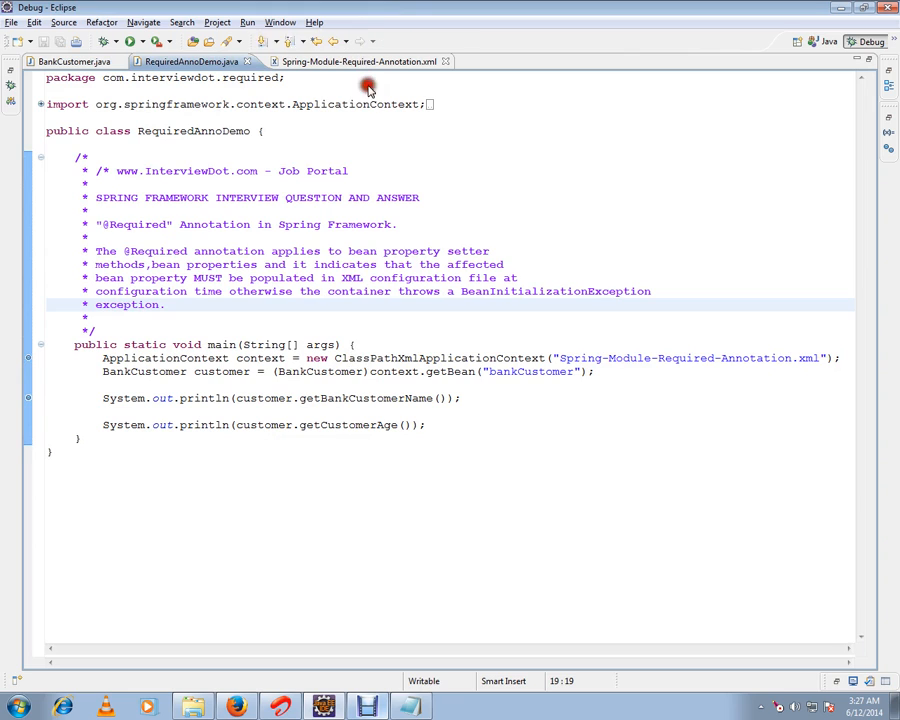
click(356, 60)
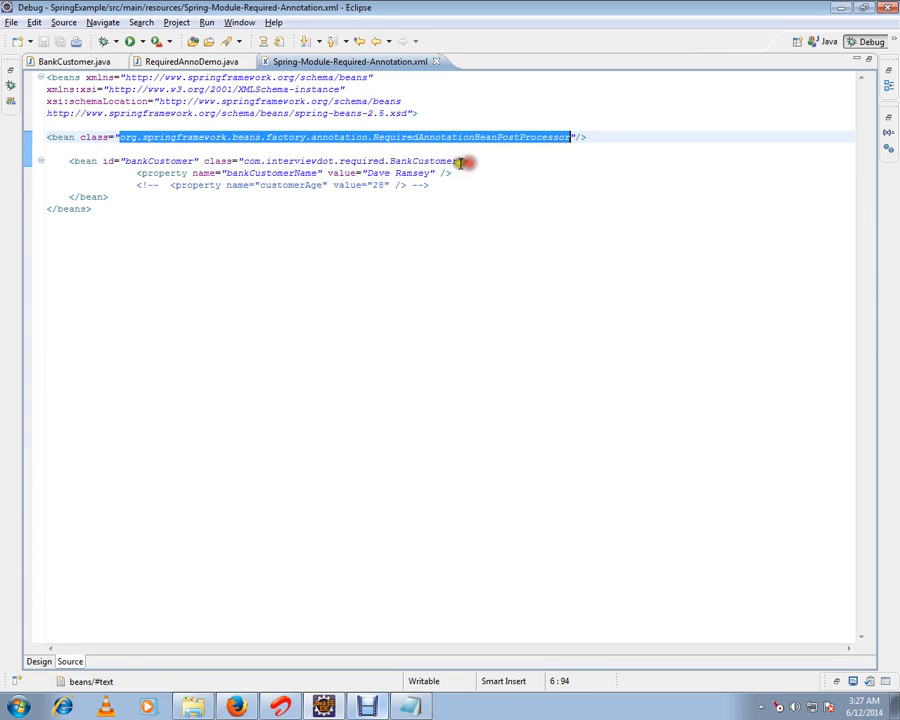
click(466, 160)
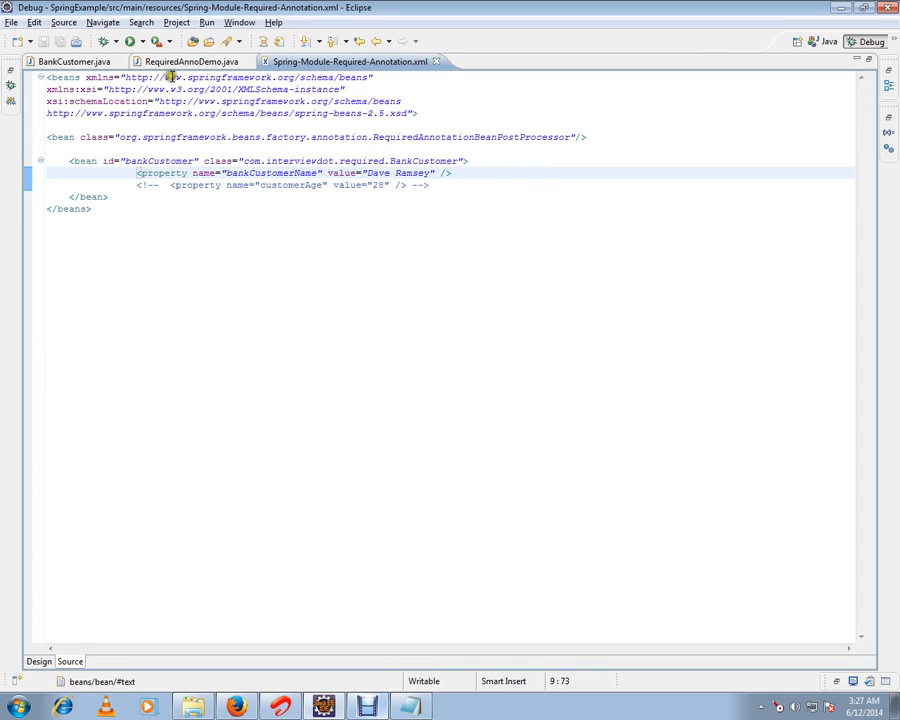
Debug RequiredAnnoDemo and read the BeanInitializationException for customerAge in the Console
click(188, 60)
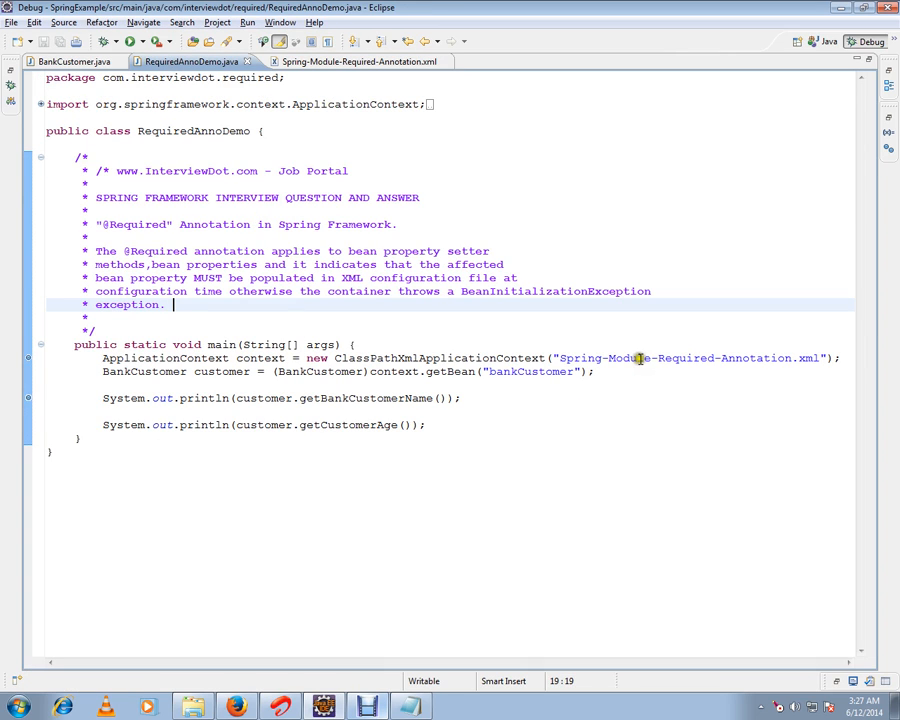
double_click(222, 370)
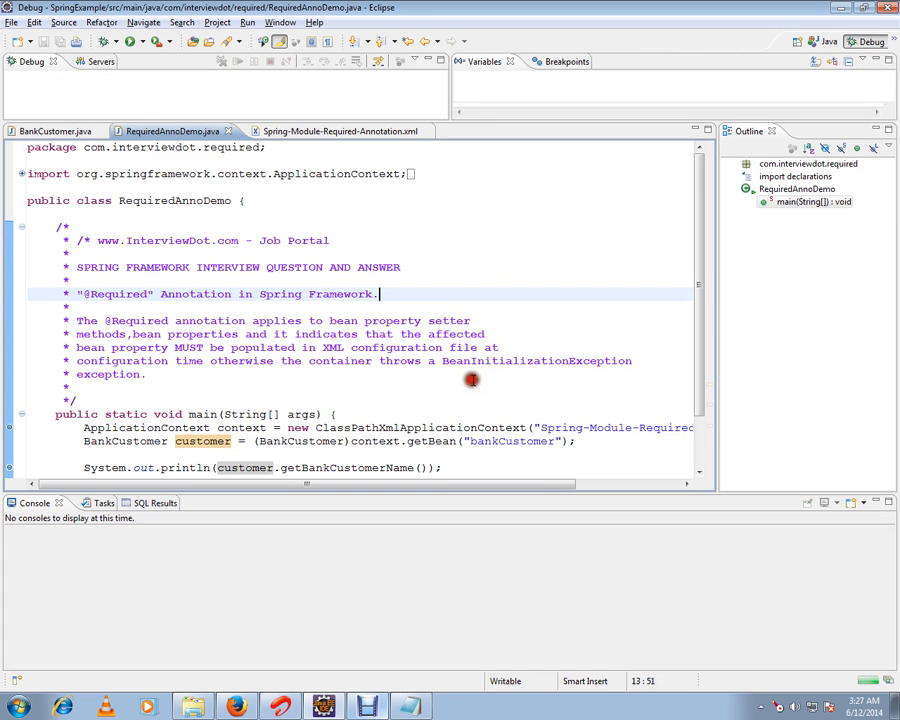
click(132, 40)
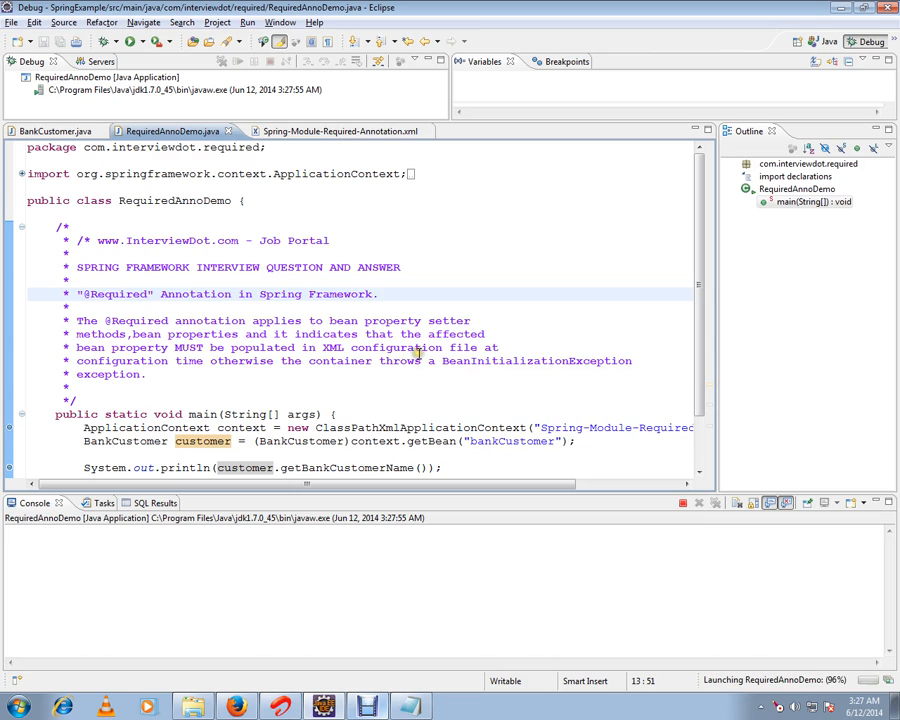
mouse_move(330, 138)
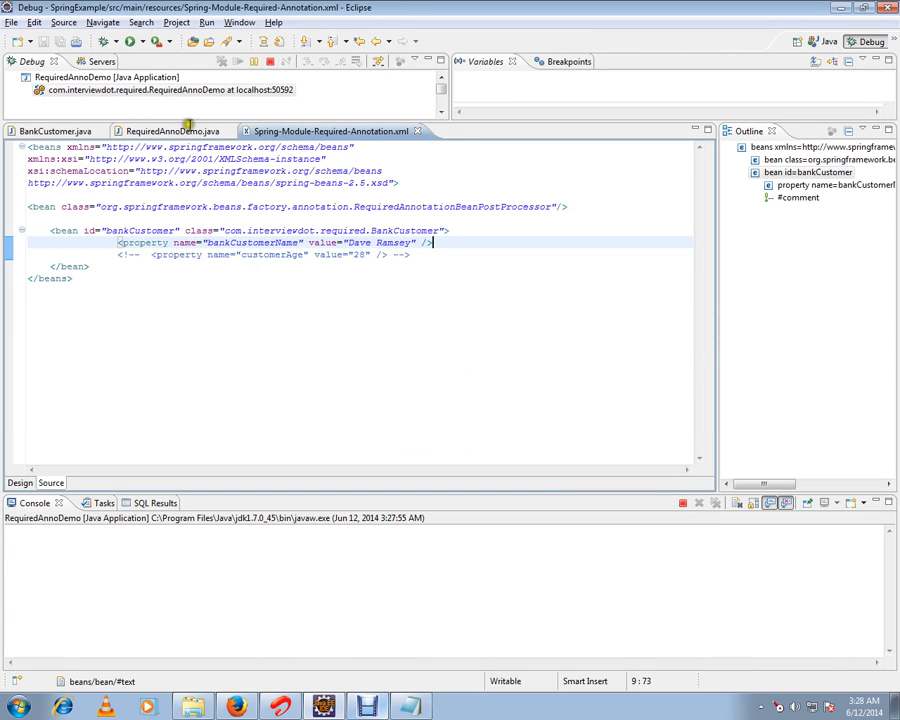
click(170, 132)
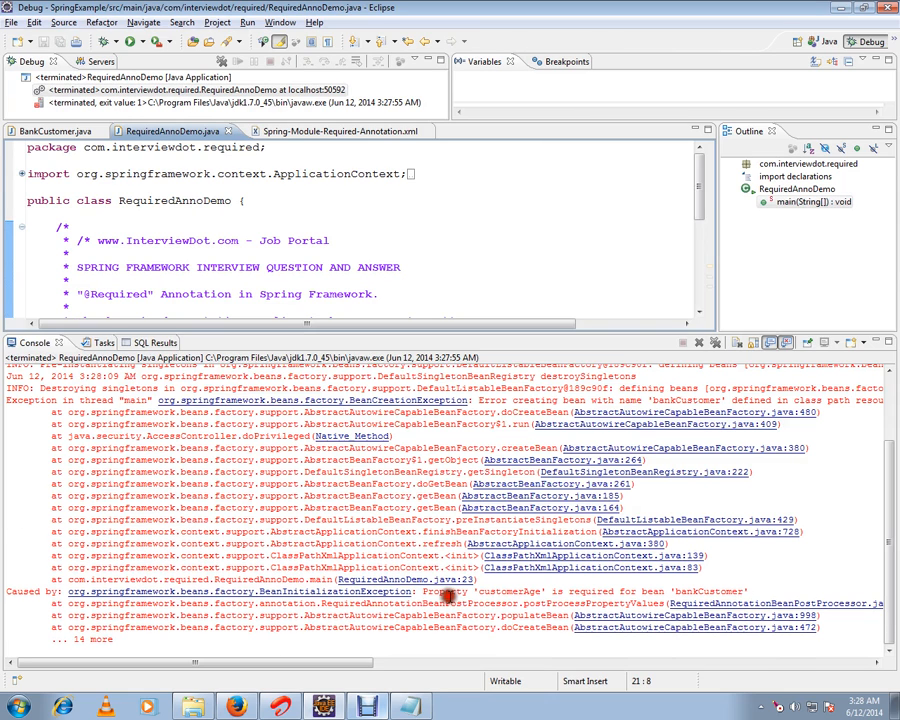
double_click(444, 592)
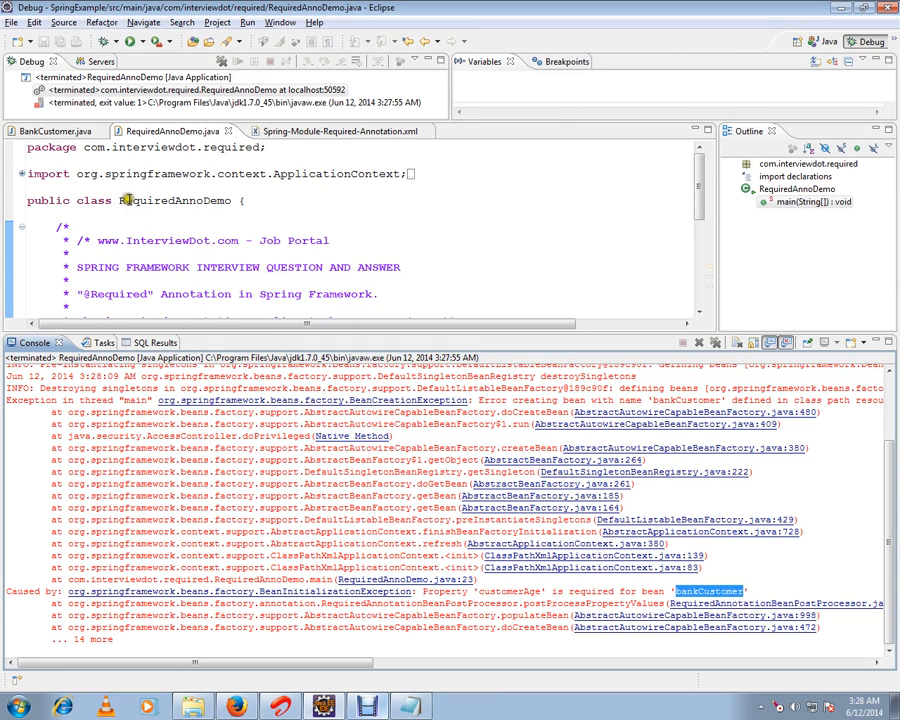
Uncomment the customerAge property line in the bankCustomer bean configuration
click(56, 132)
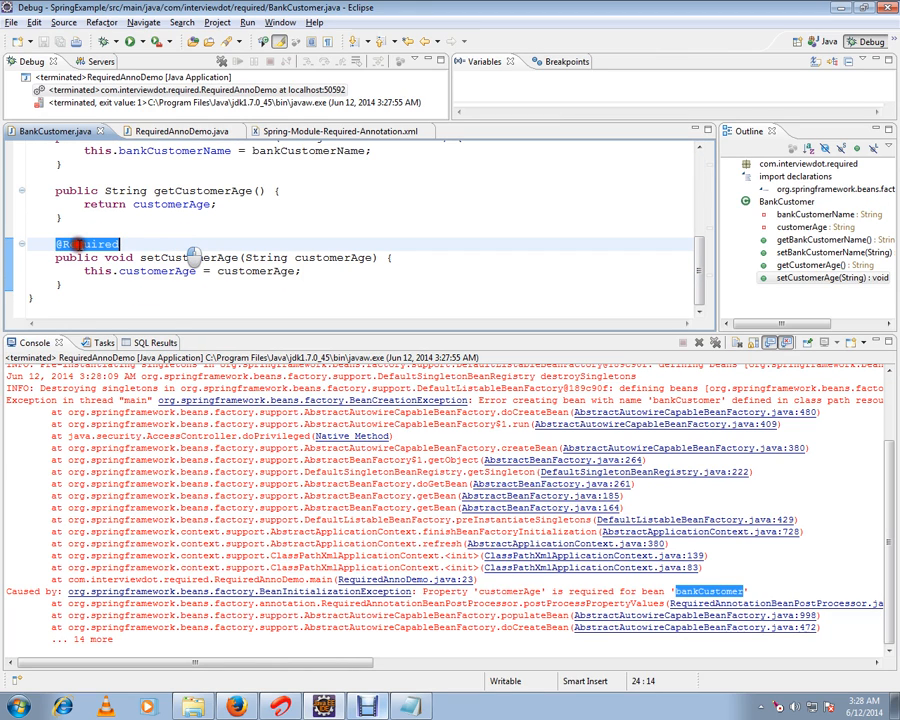
click(330, 132)
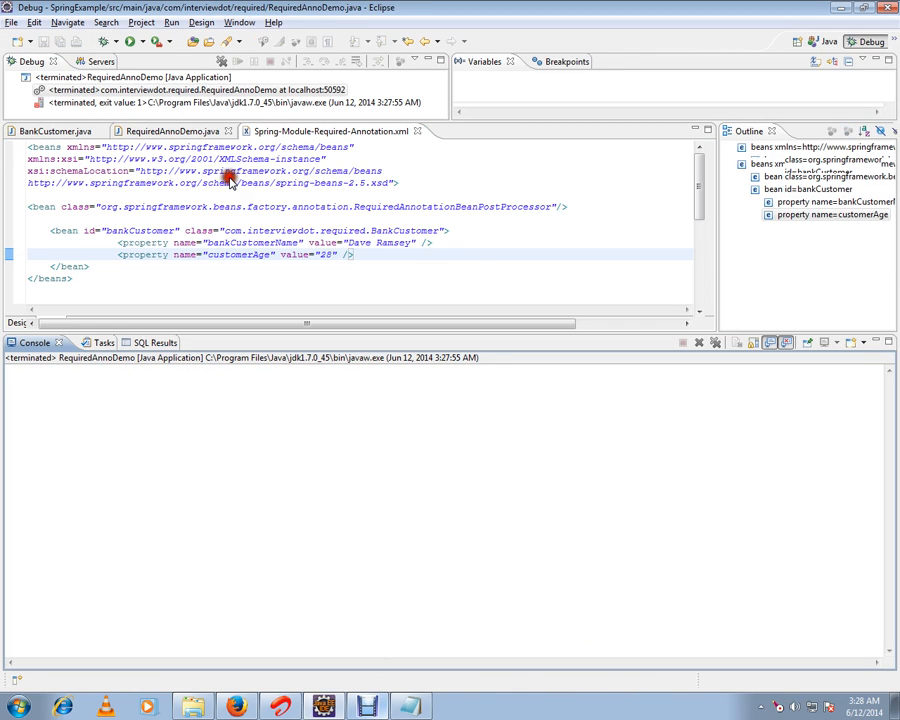
Rerun the demo via Debug As so the Console prints the customer name and age 26
right_click(200, 240)
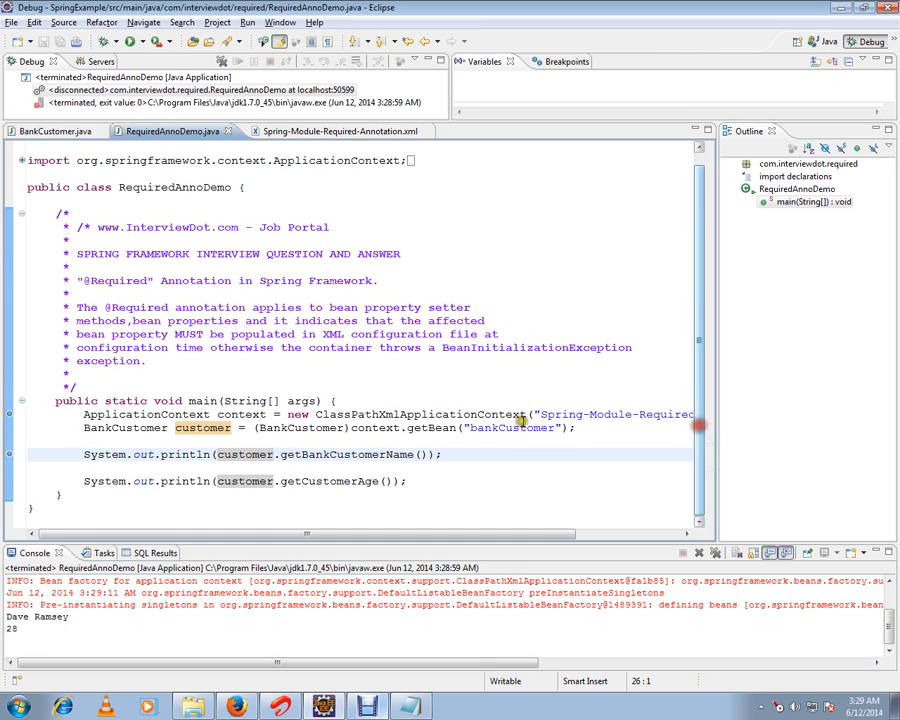
click(56, 132)
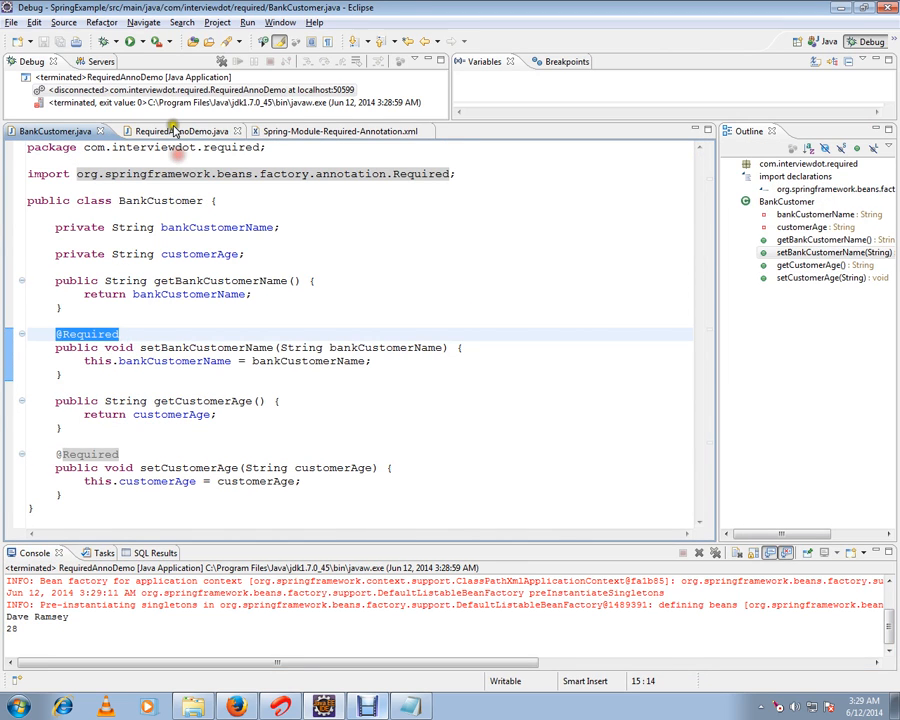
click(172, 132)
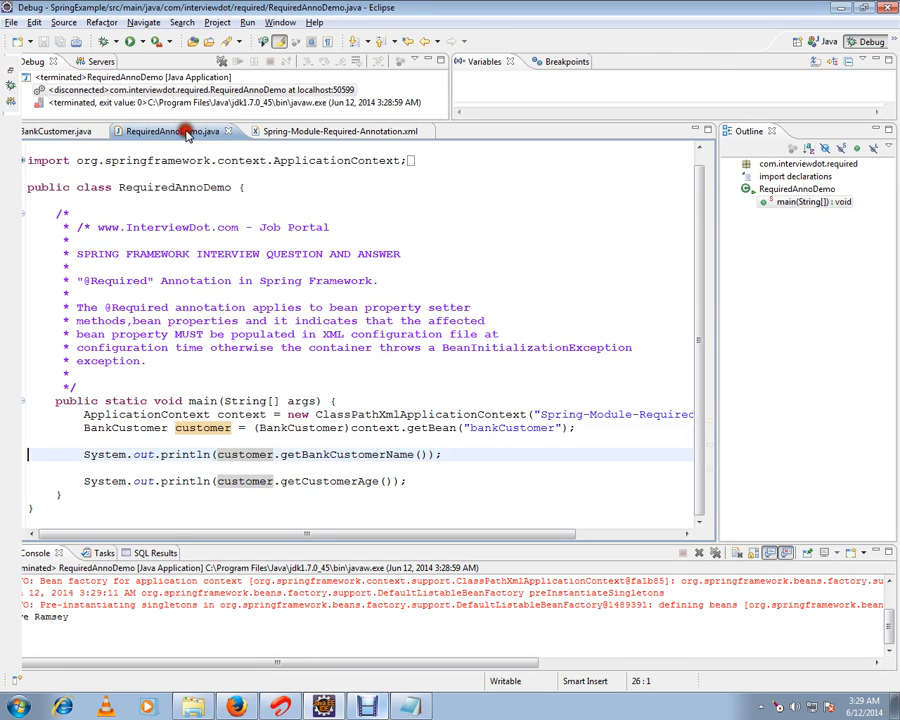